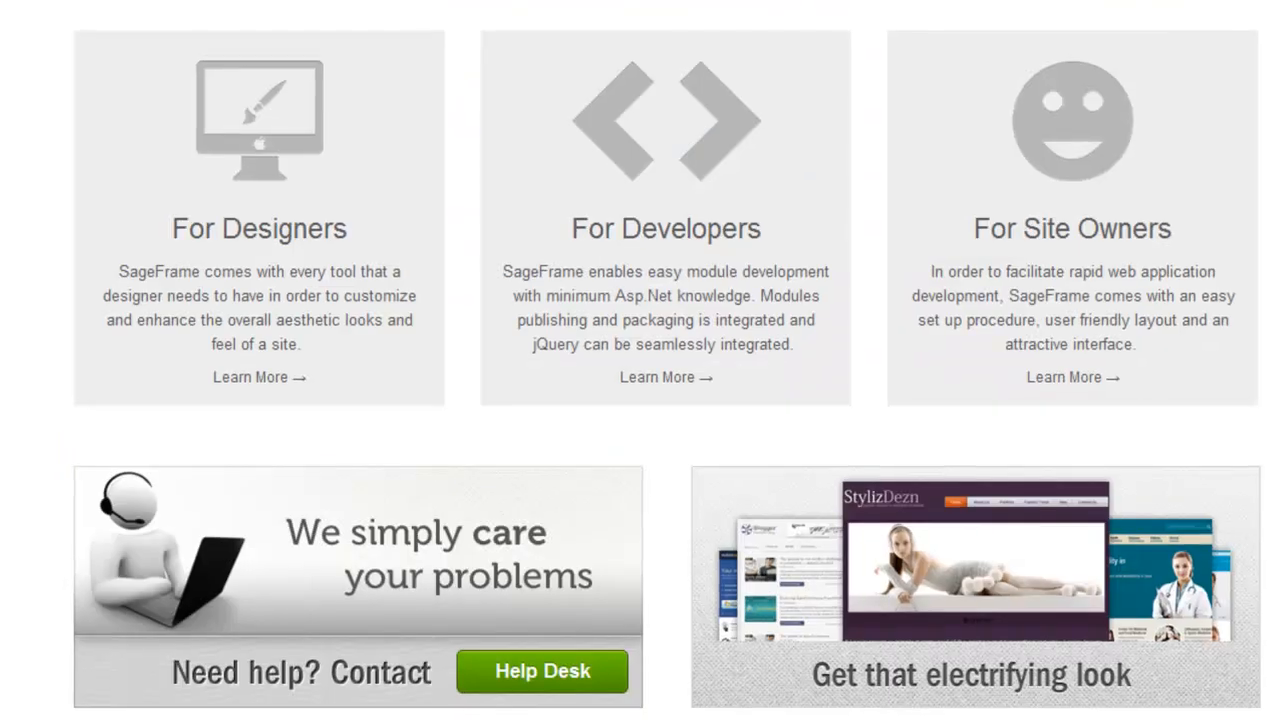
mouse_move(648, 170)
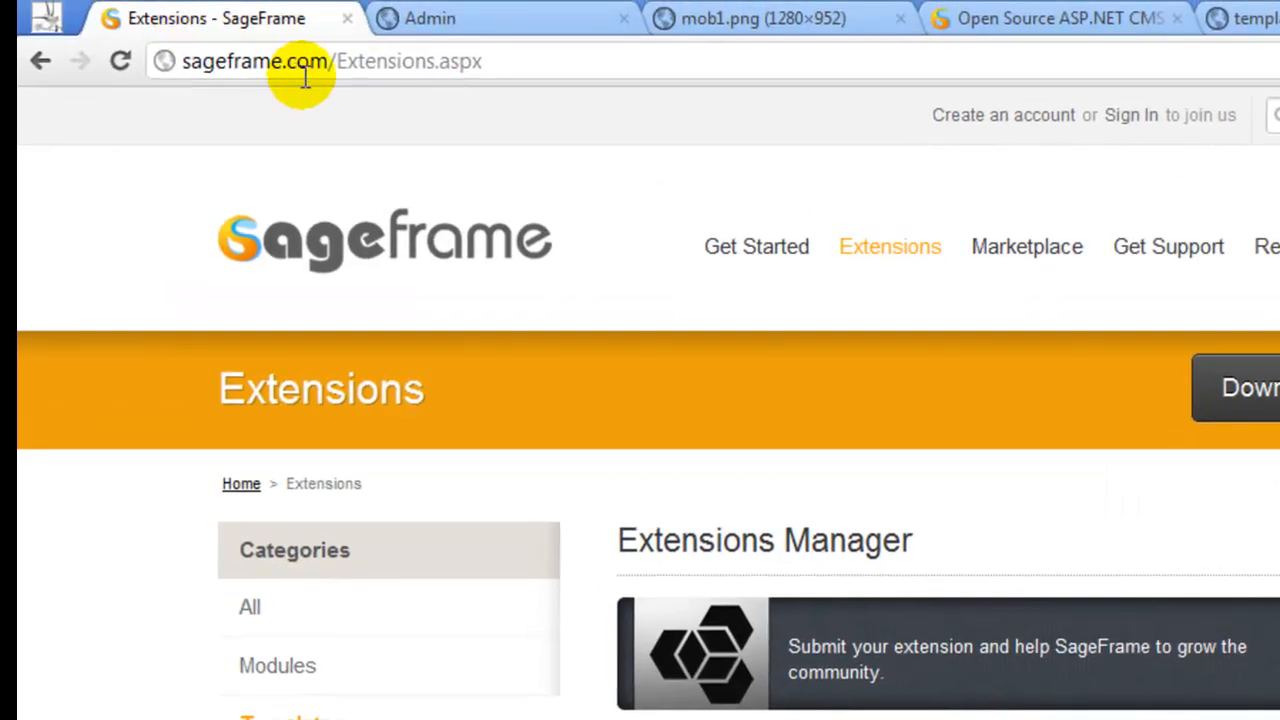
Step: Filter the extensions to Templates and browse Fashion, Mobileapps, Blogger and MediCare
left_click(330, 61)
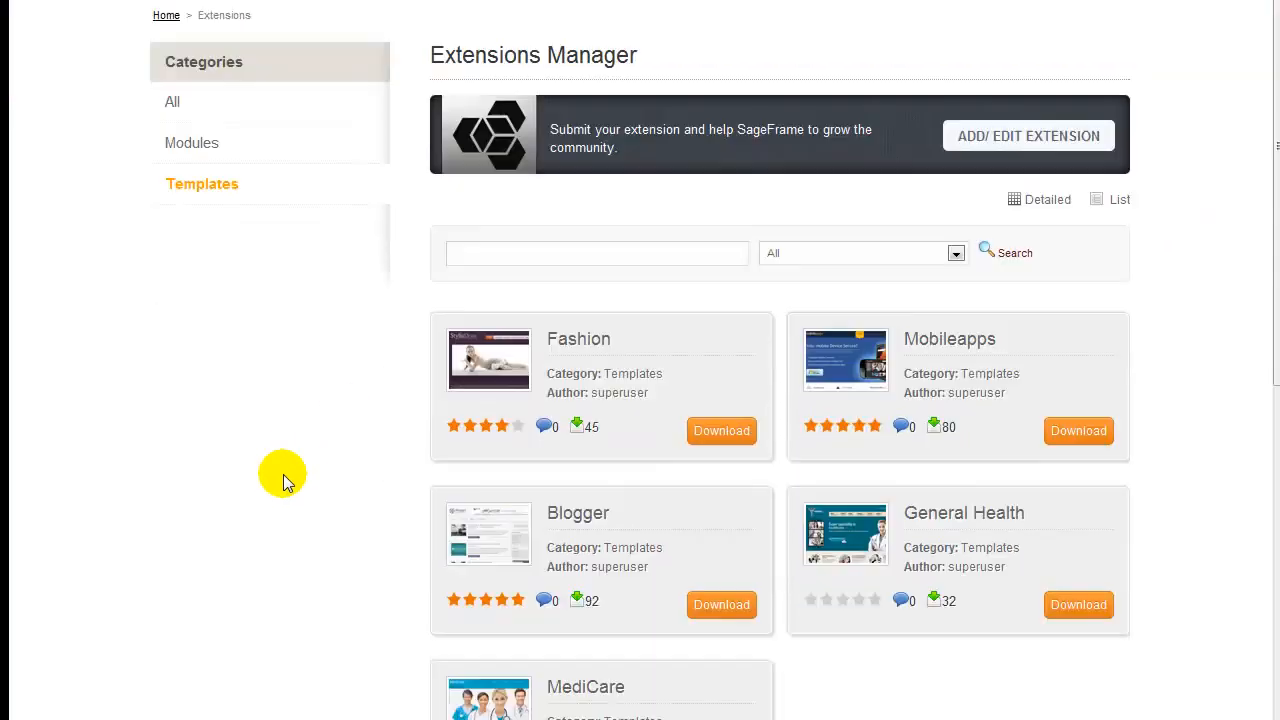
scroll("down", 3)
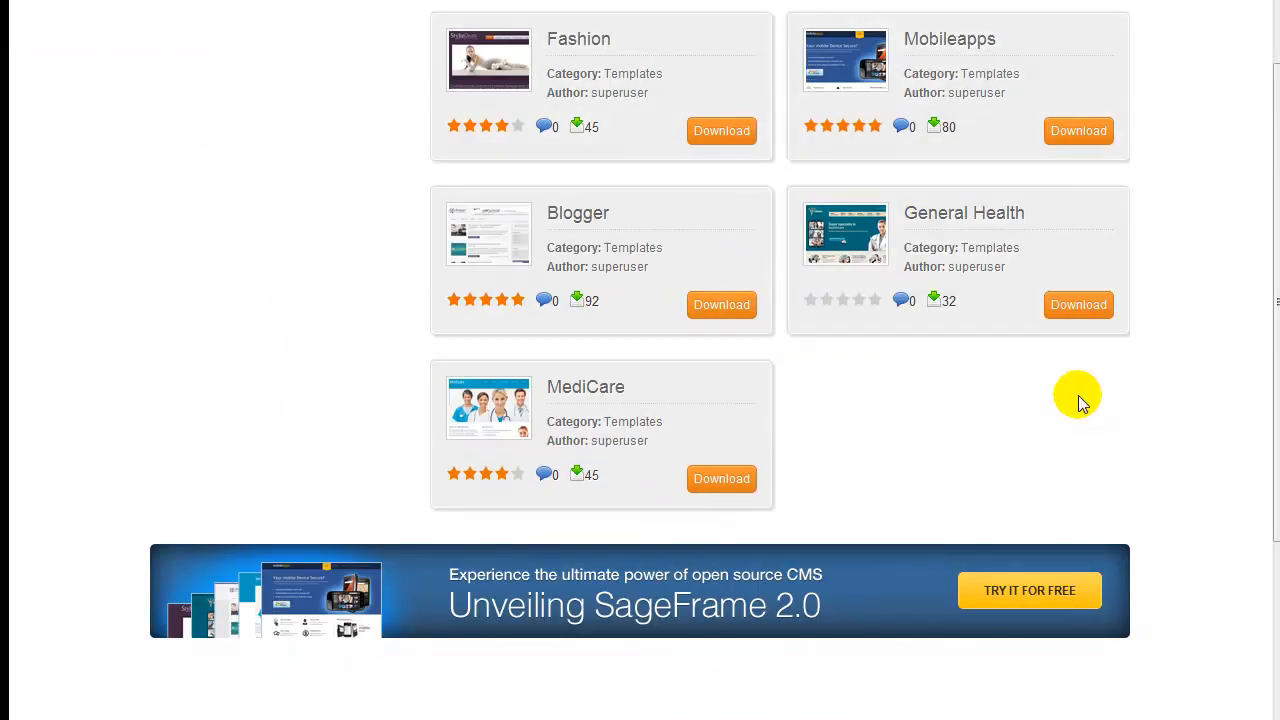
mouse_move(1075, 405)
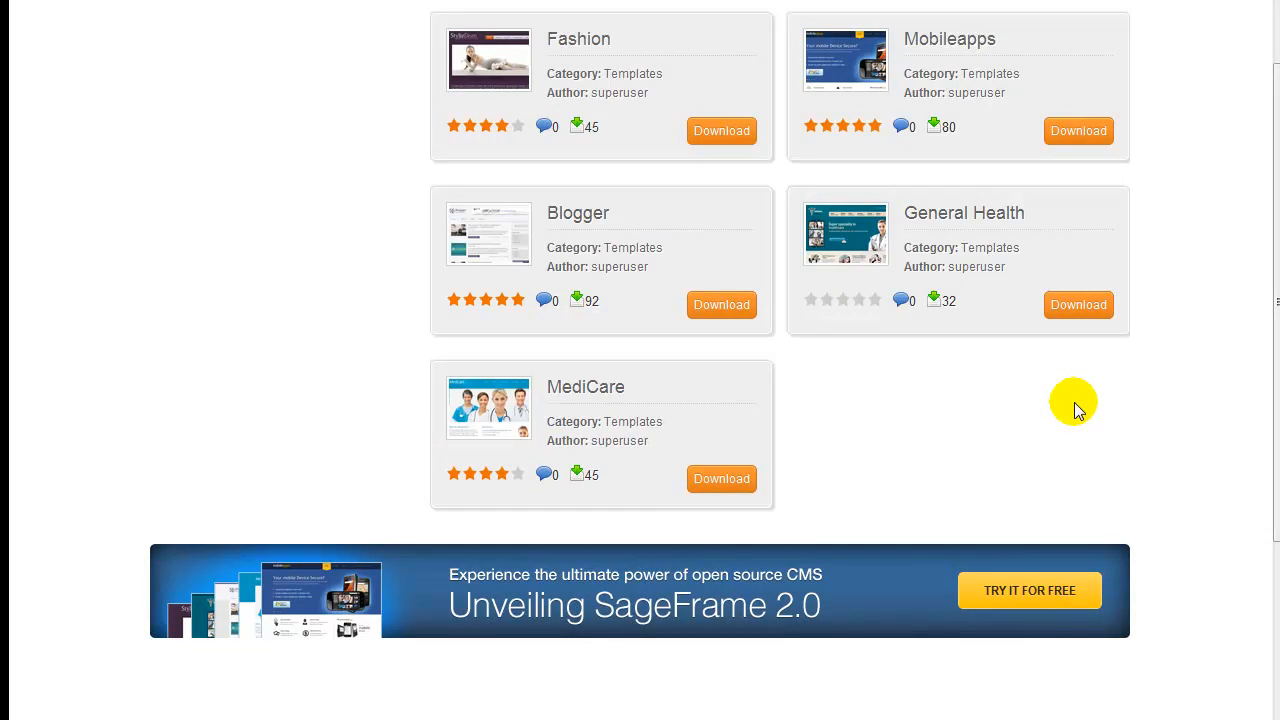
mouse_move(165, 190)
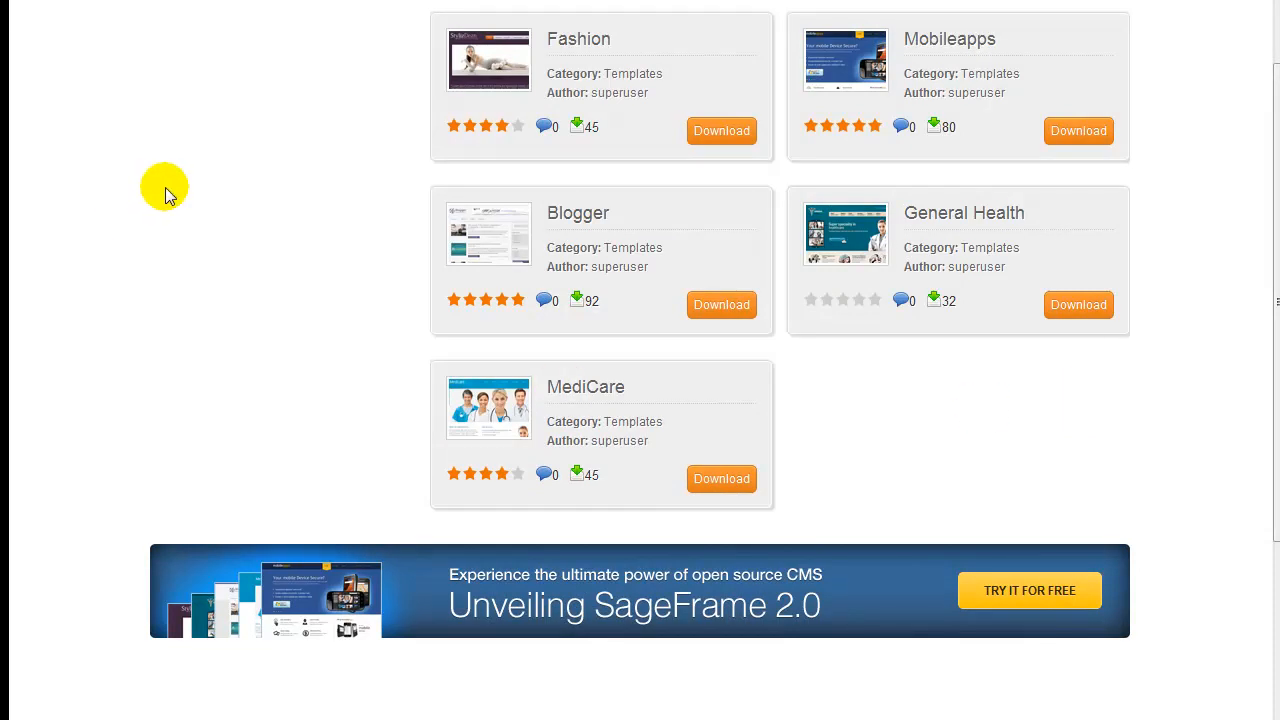
mouse_move(183, 183)
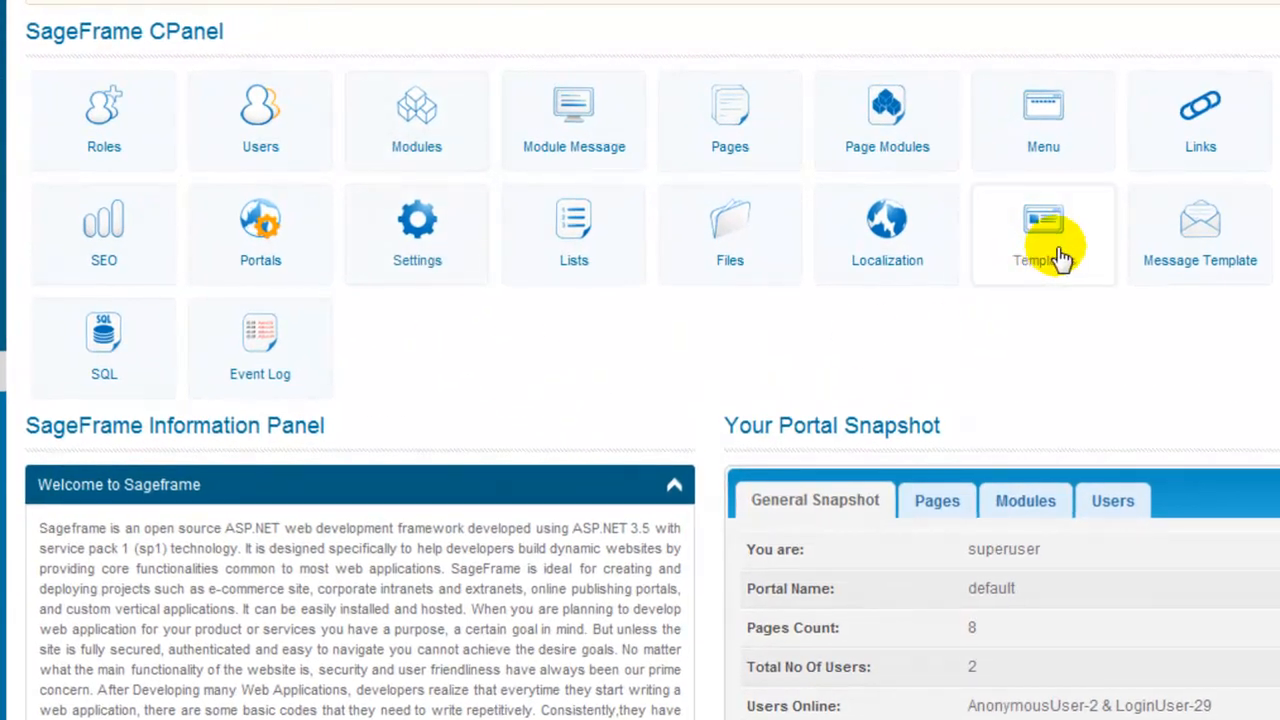
Step: Open Template Manager from the CPanel to see Default, bluedrops and furniture
left_click(1043, 230)
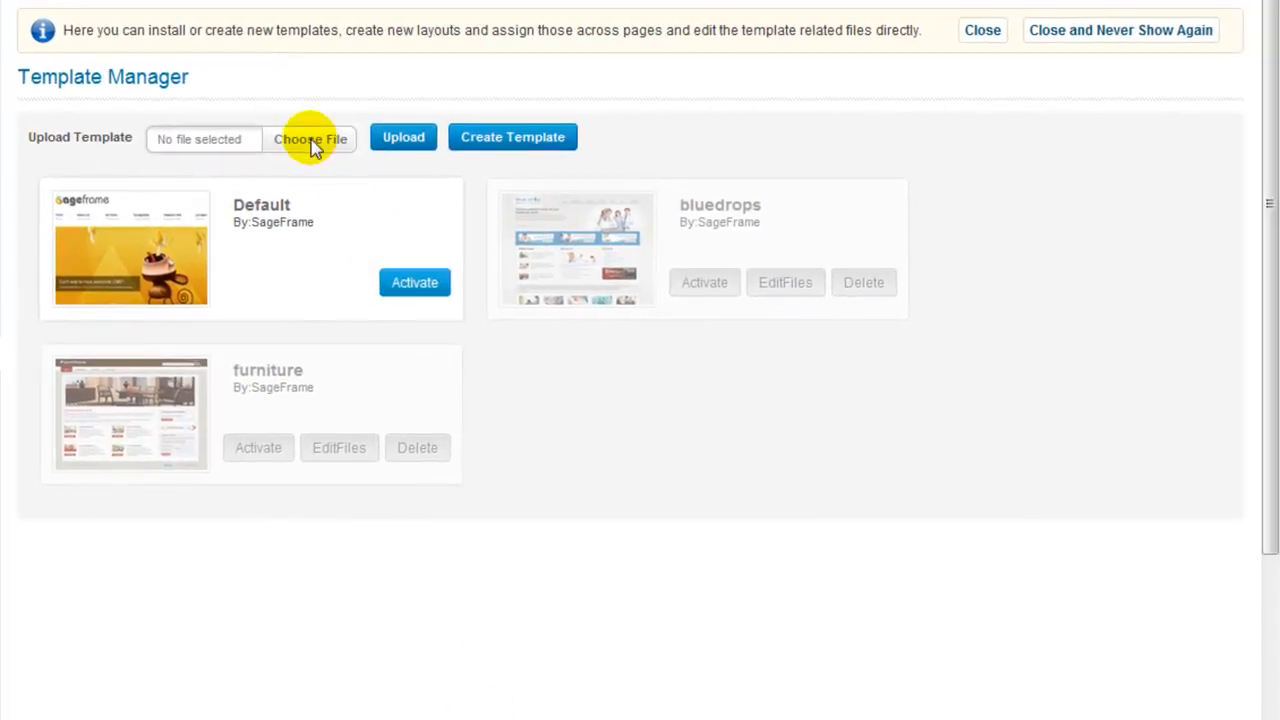
Step: Select Mobileapps.zip from the desktop as the template upload file
left_click(310, 138)
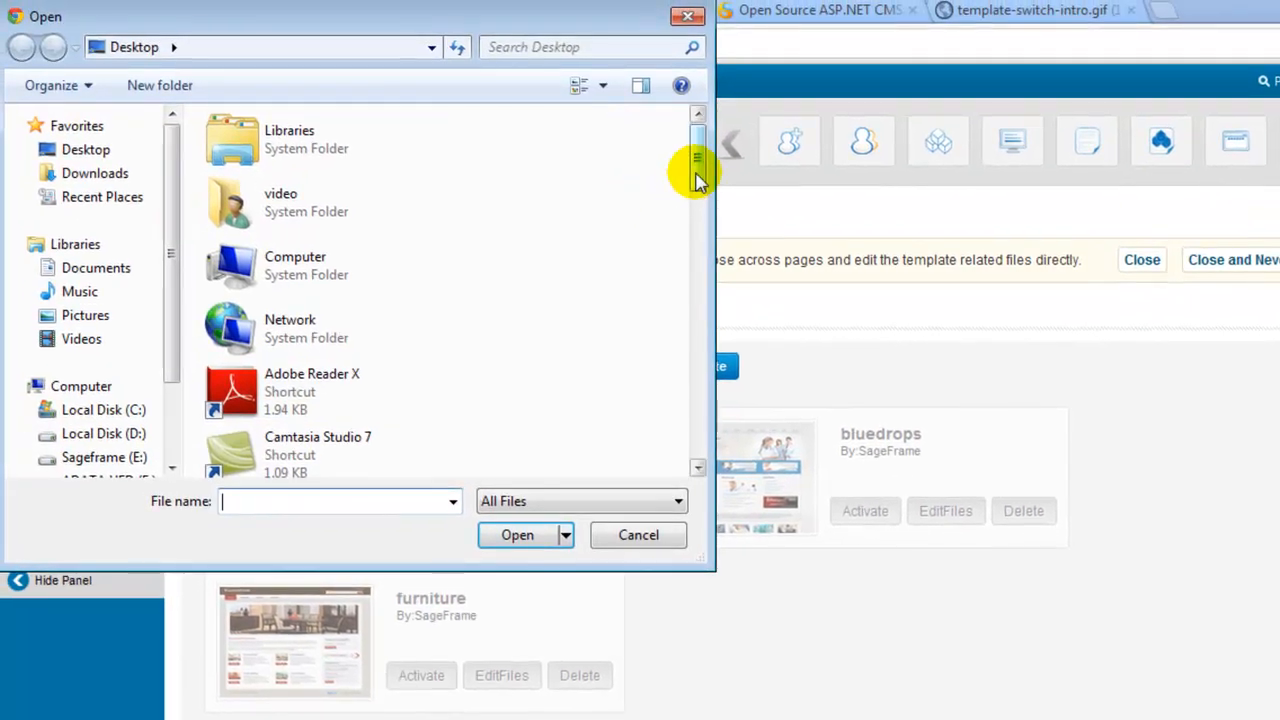
scroll("down", 3)
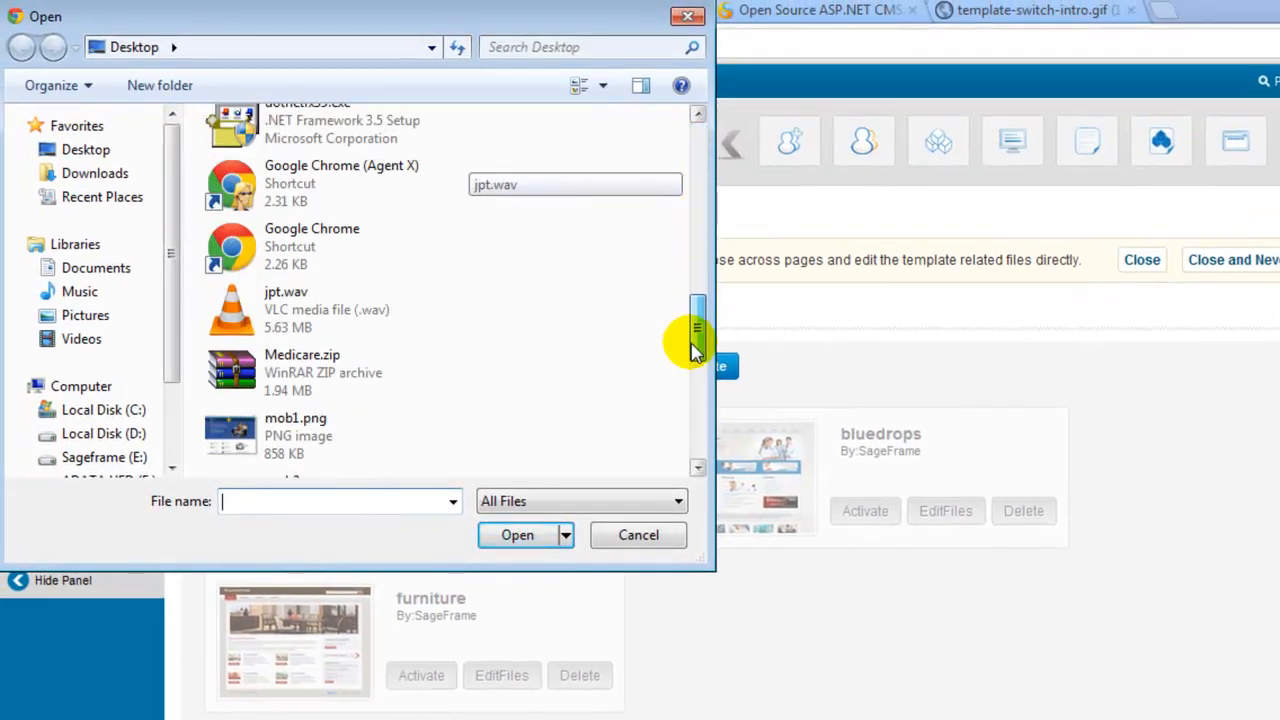
left_click(340, 360)
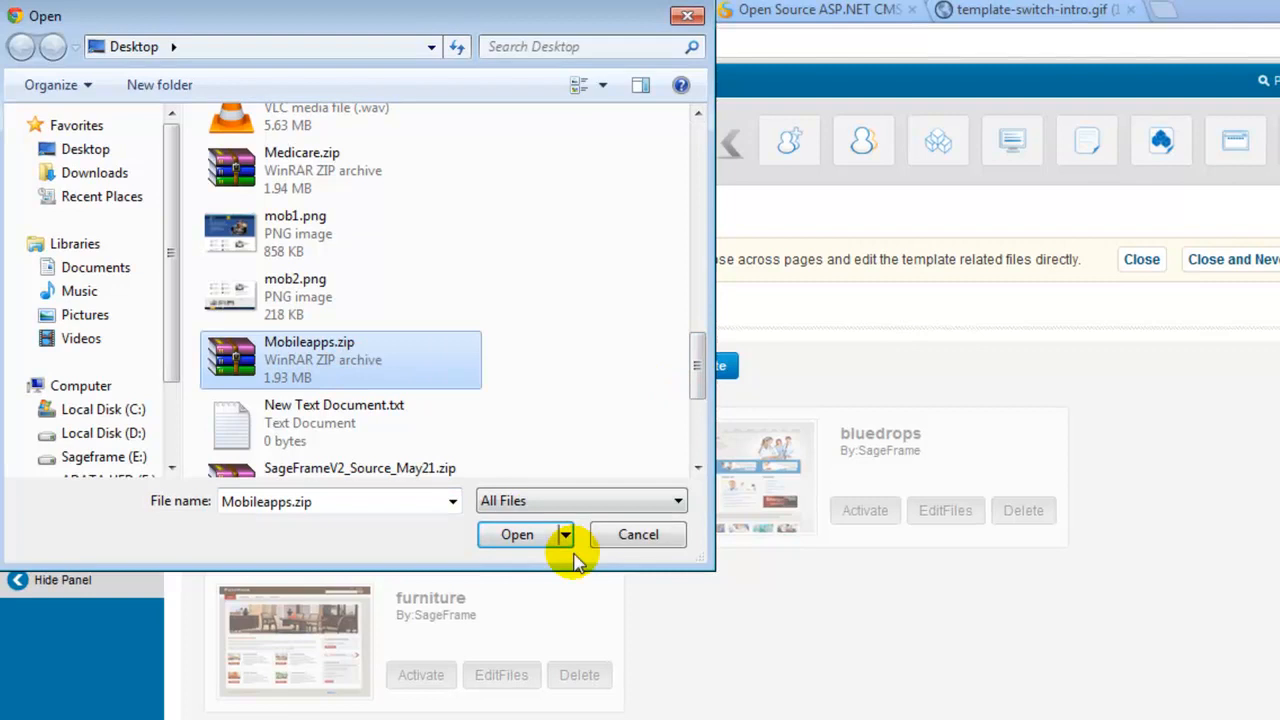
left_click(517, 534)
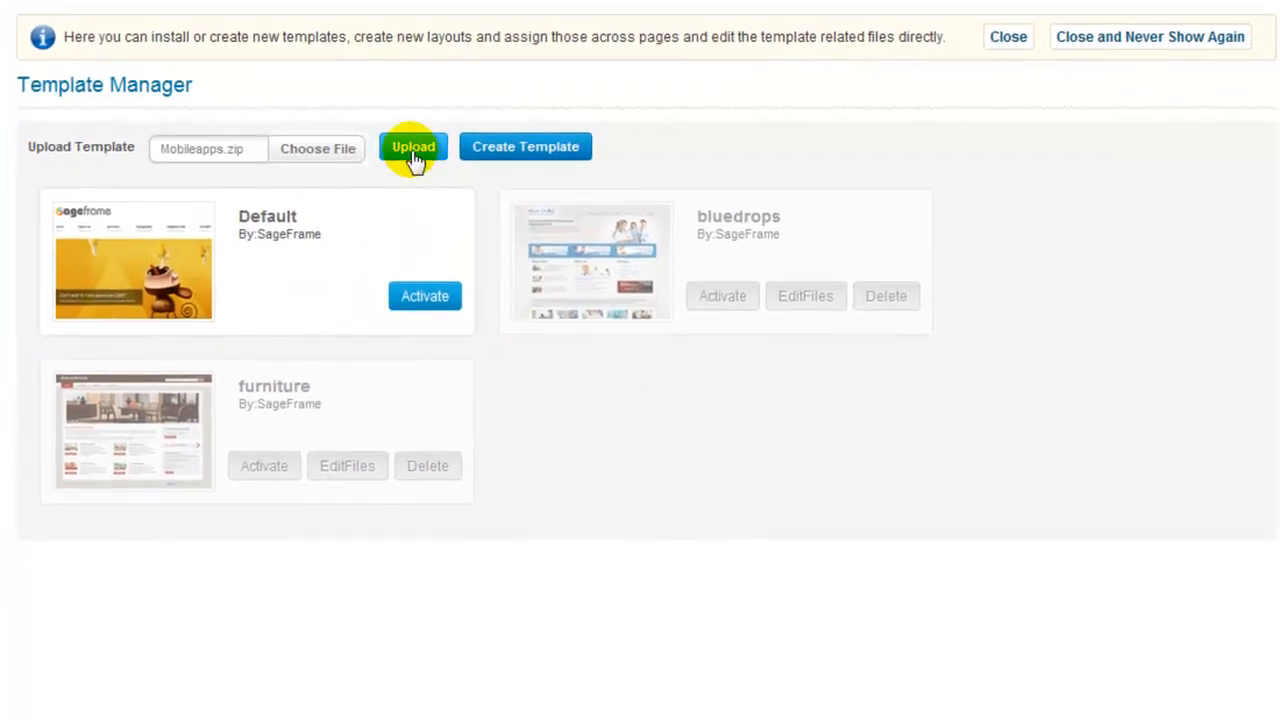
Step: Upload Mobileapps.zip and confirm the template installed successfully
left_click(413, 146)
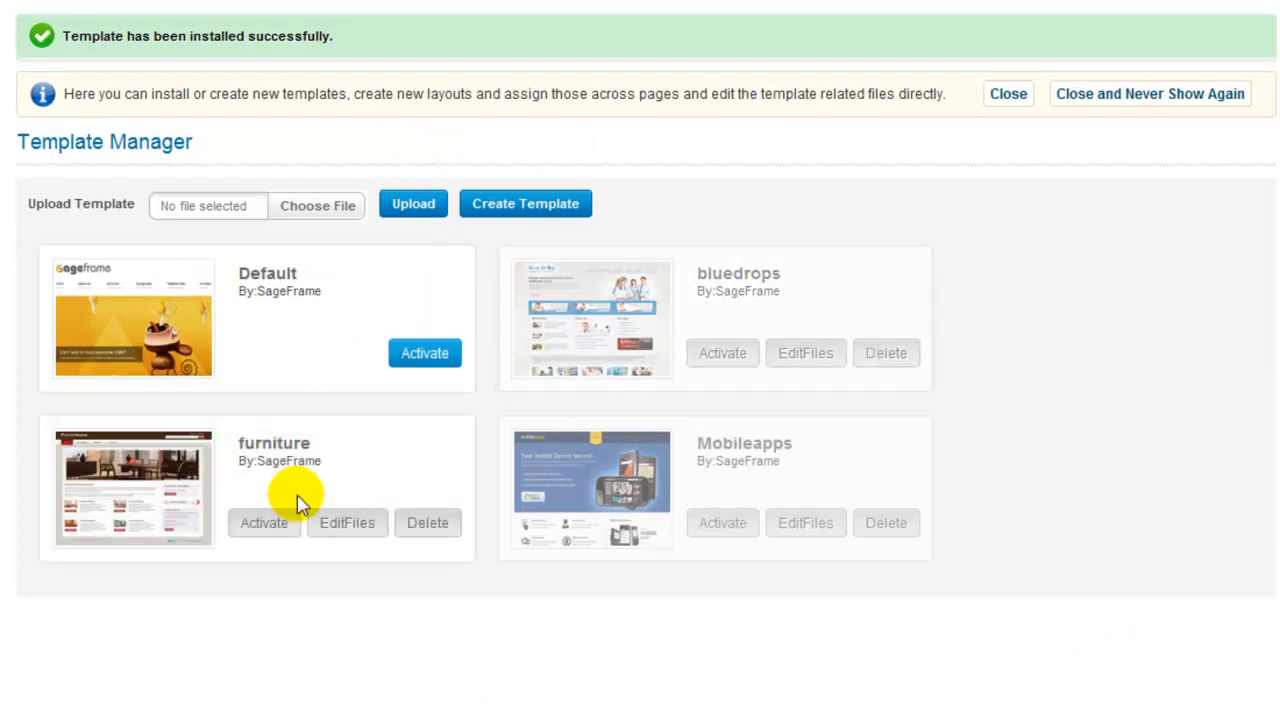
mouse_move(665, 580)
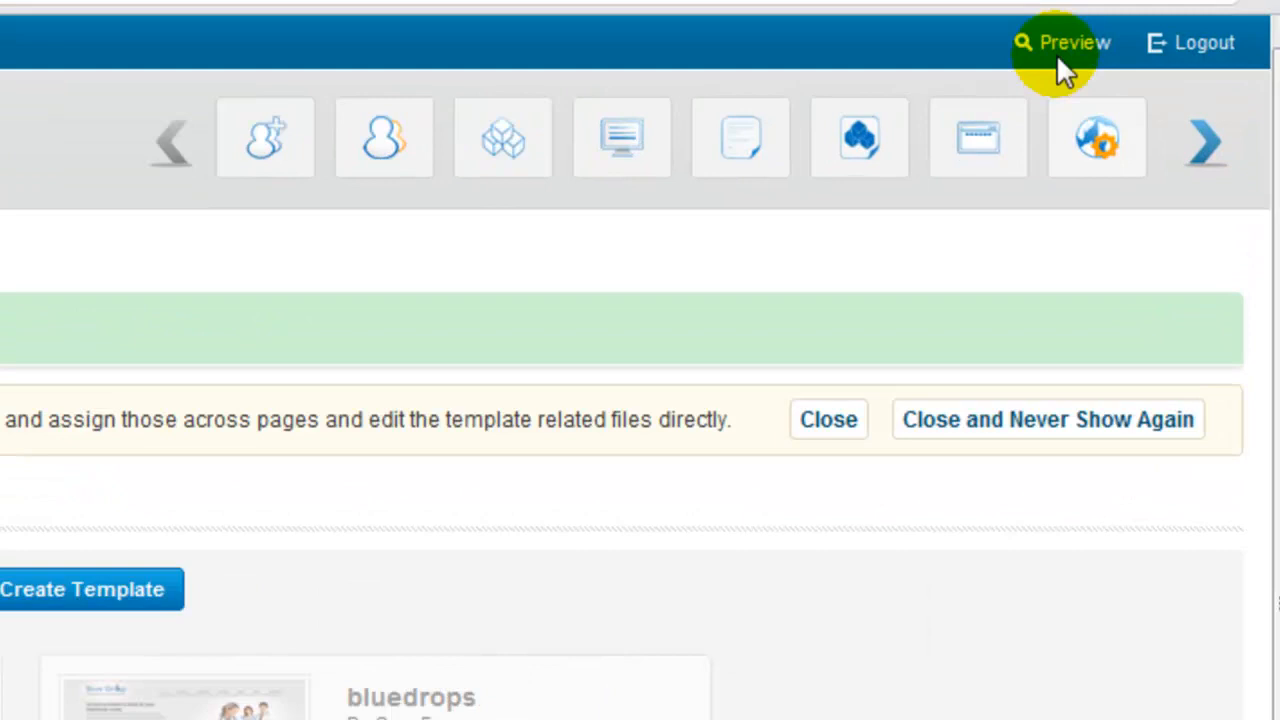
left_click(1062, 42)
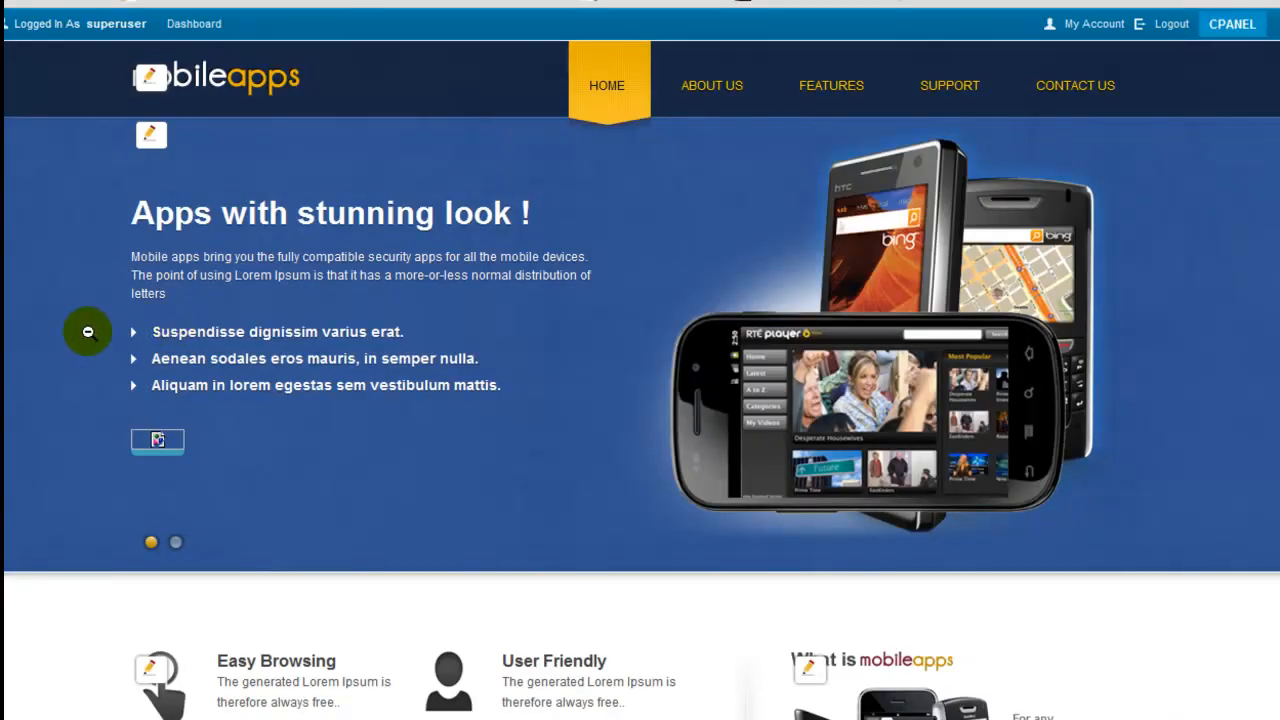
scroll("down", 3)
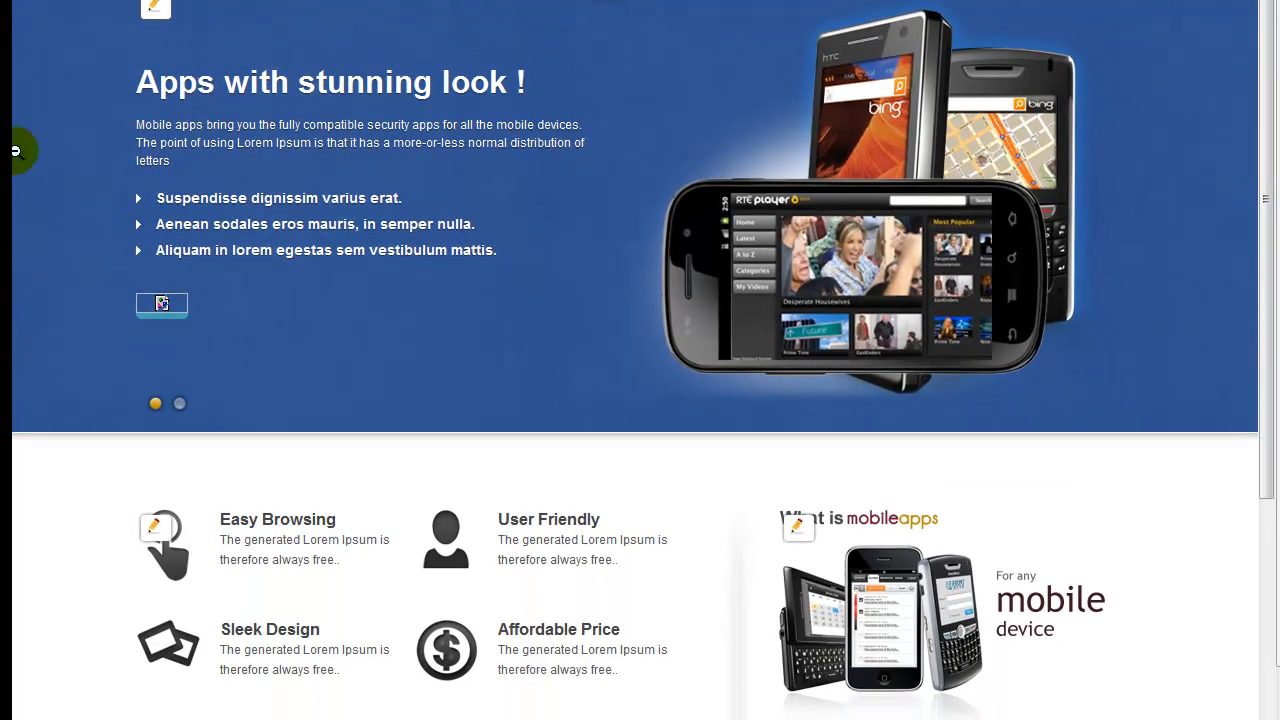
left_click(1023, 530)
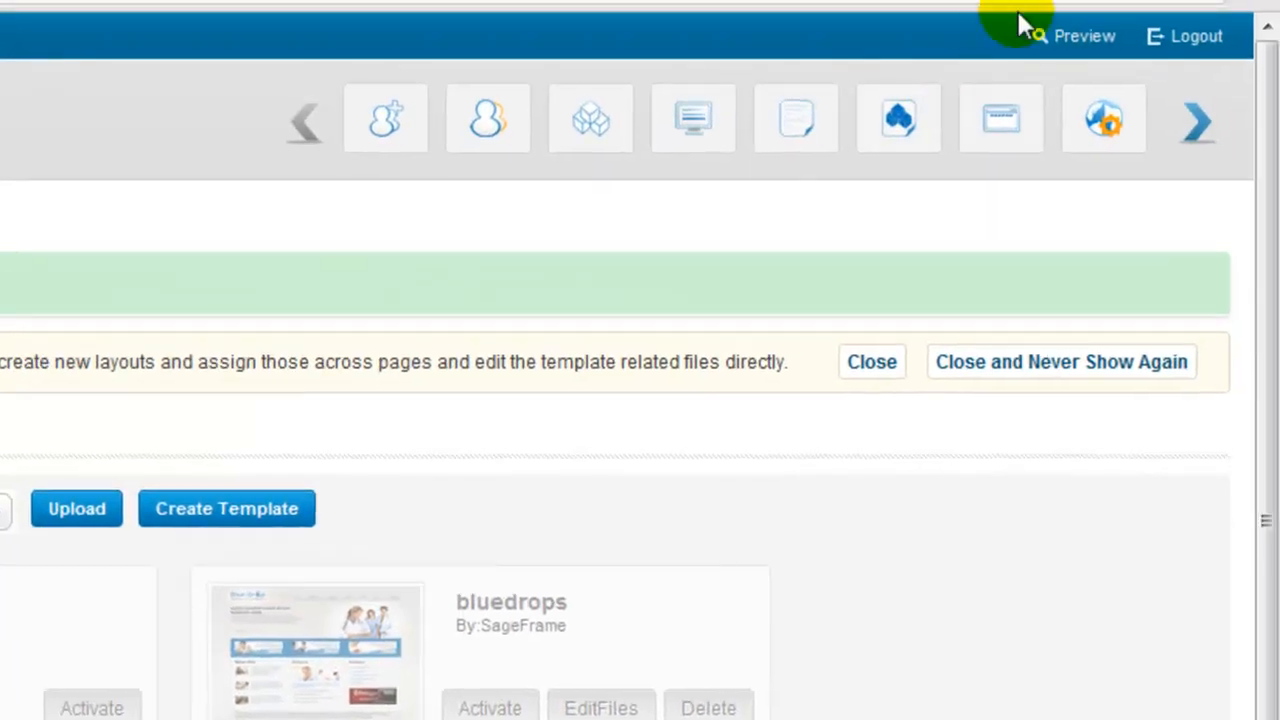
Step: Preview the furniture-styled site, then return to Template Manager
left_click(1085, 35)
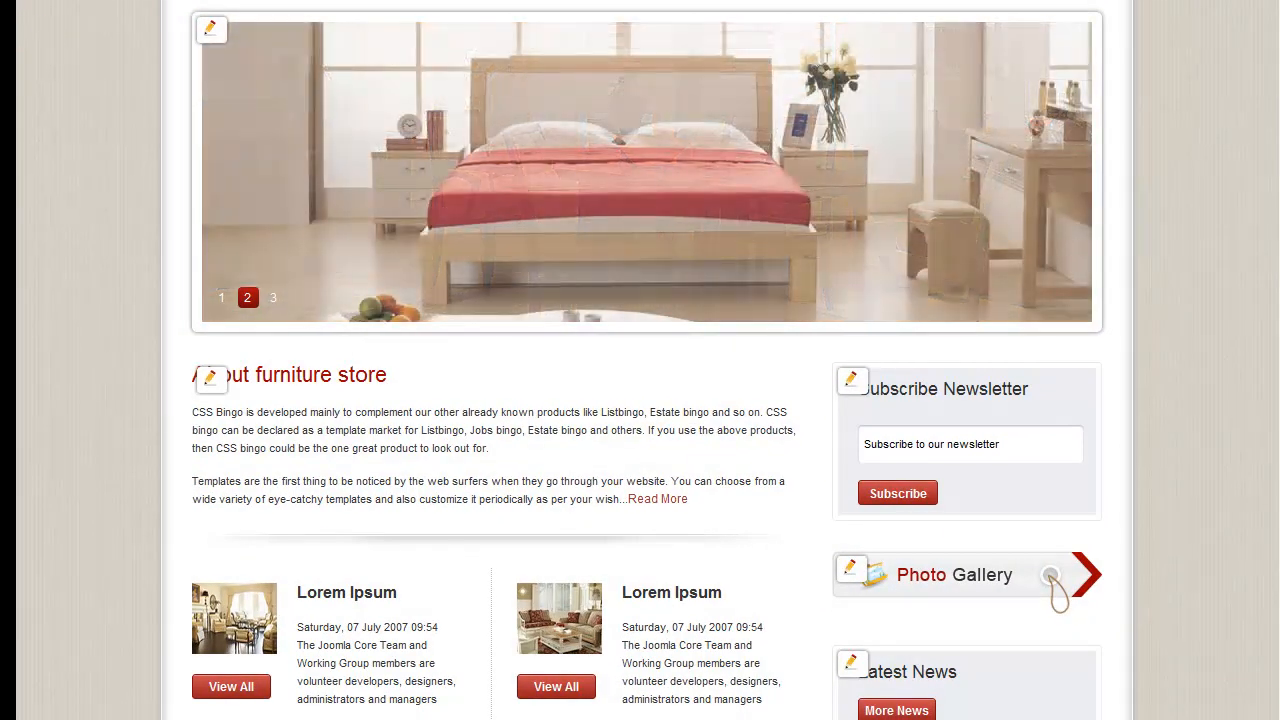
left_click(379, 549)
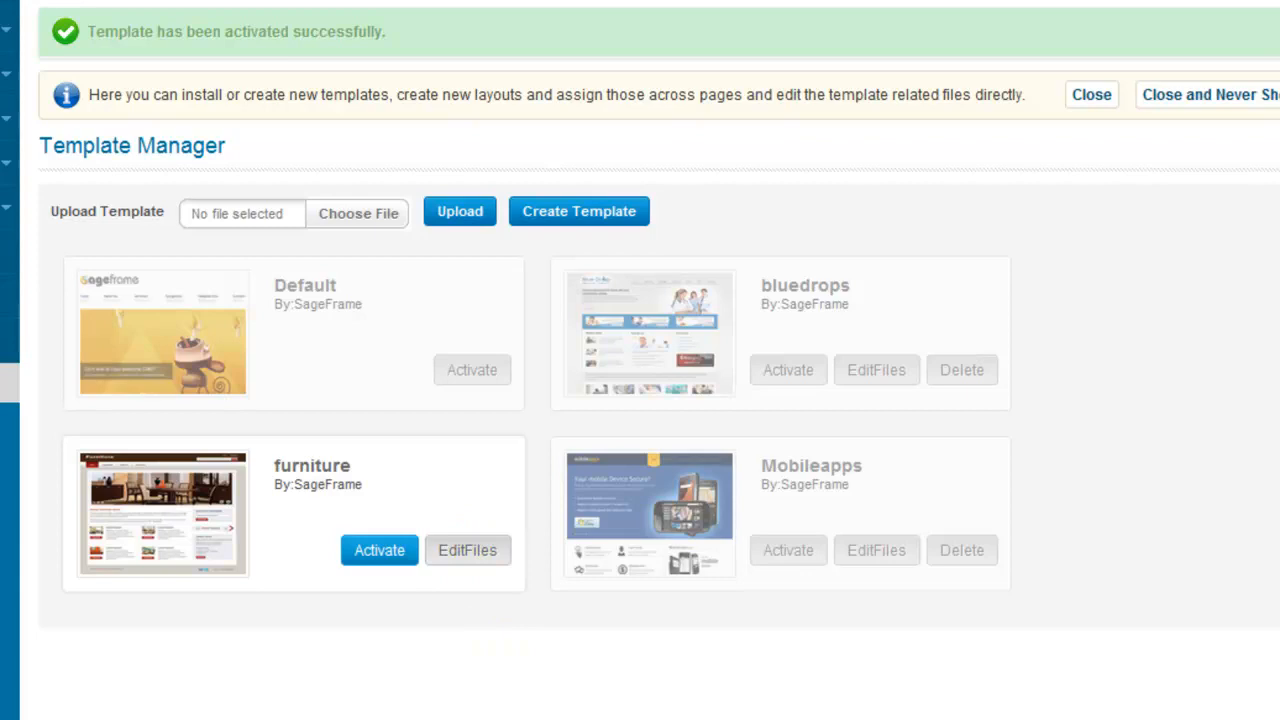
mouse_move(962, 550)
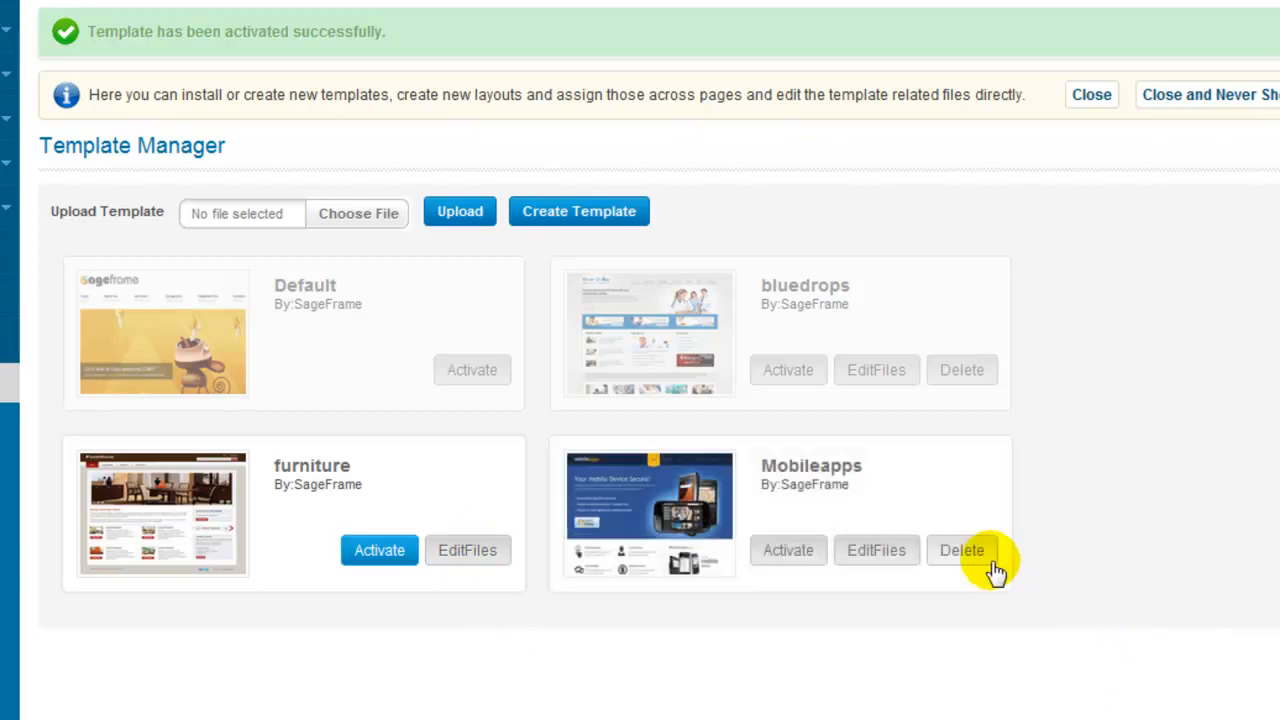
Step: Delete the Mobileapps template card and confirm with Yes
left_click(961, 550)
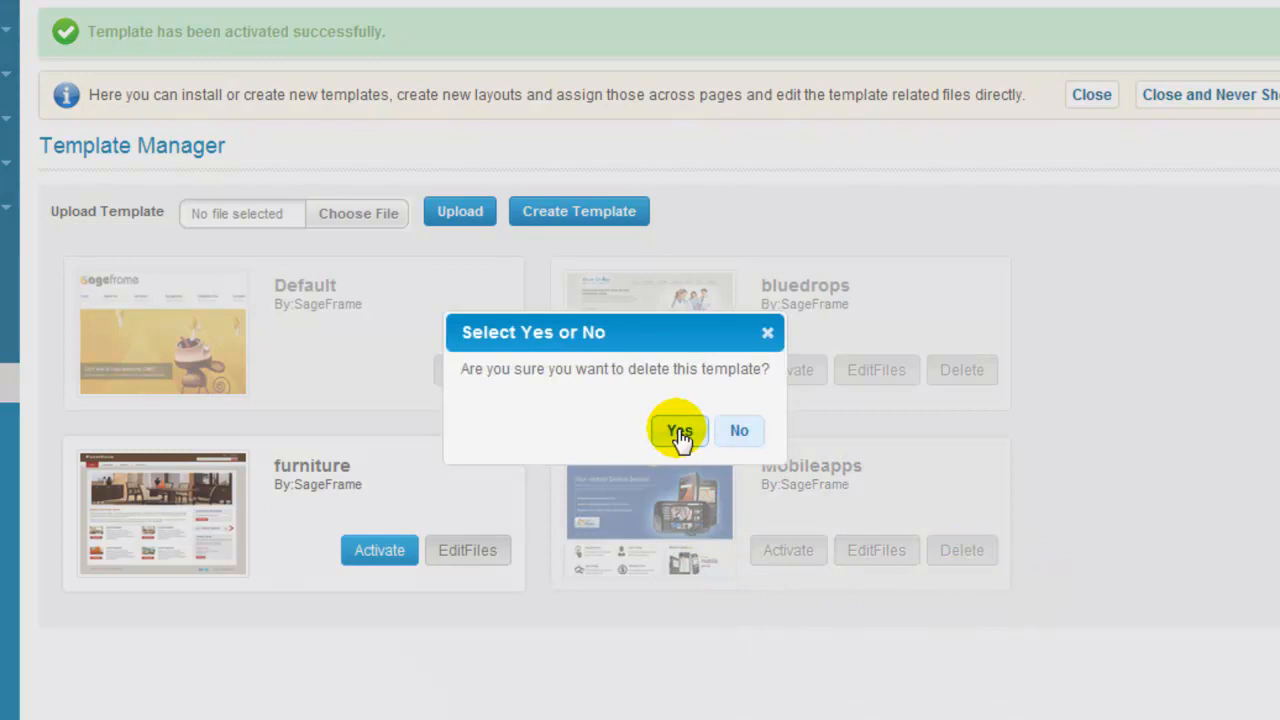
left_click(678, 430)
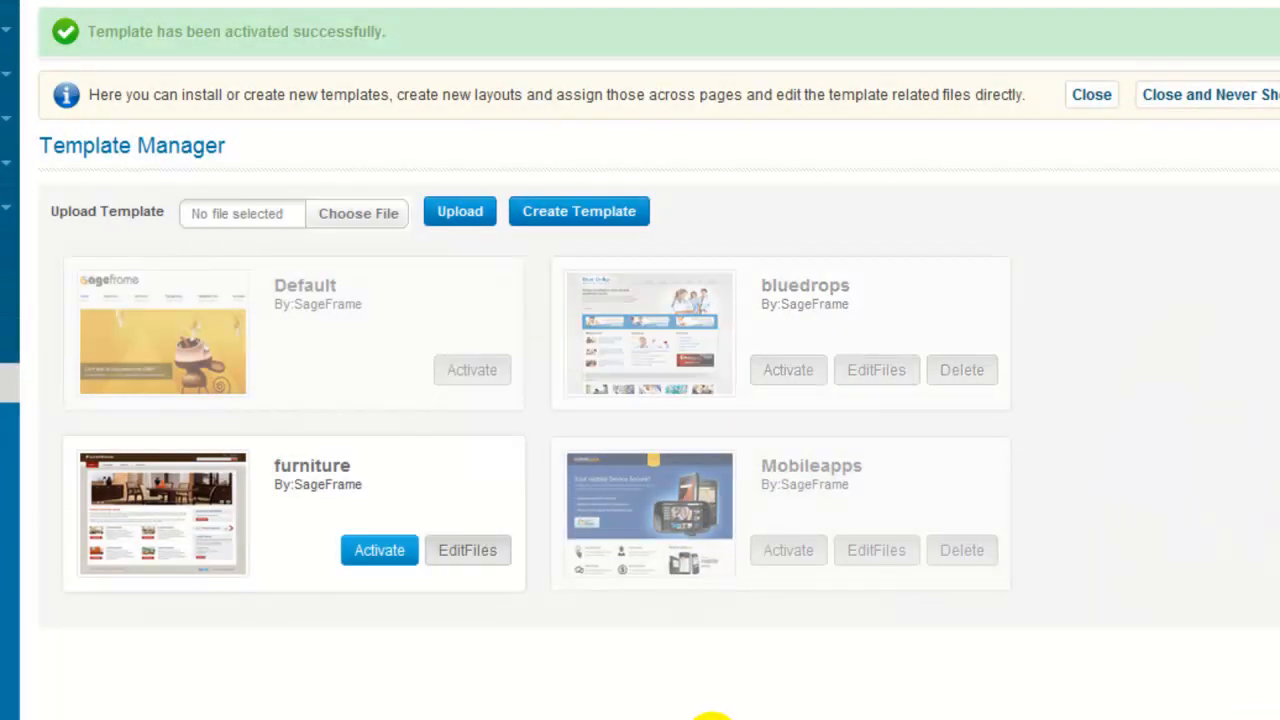
mouse_move(650, 700)
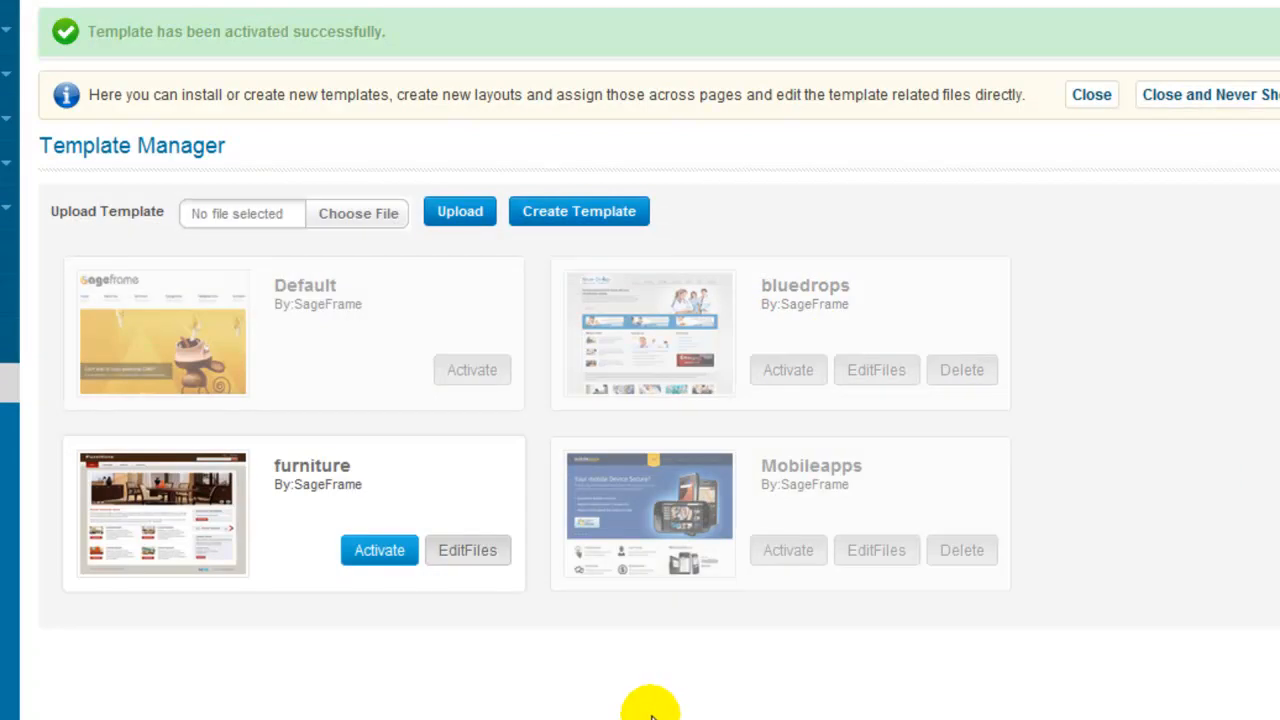
mouse_move(640, 705)
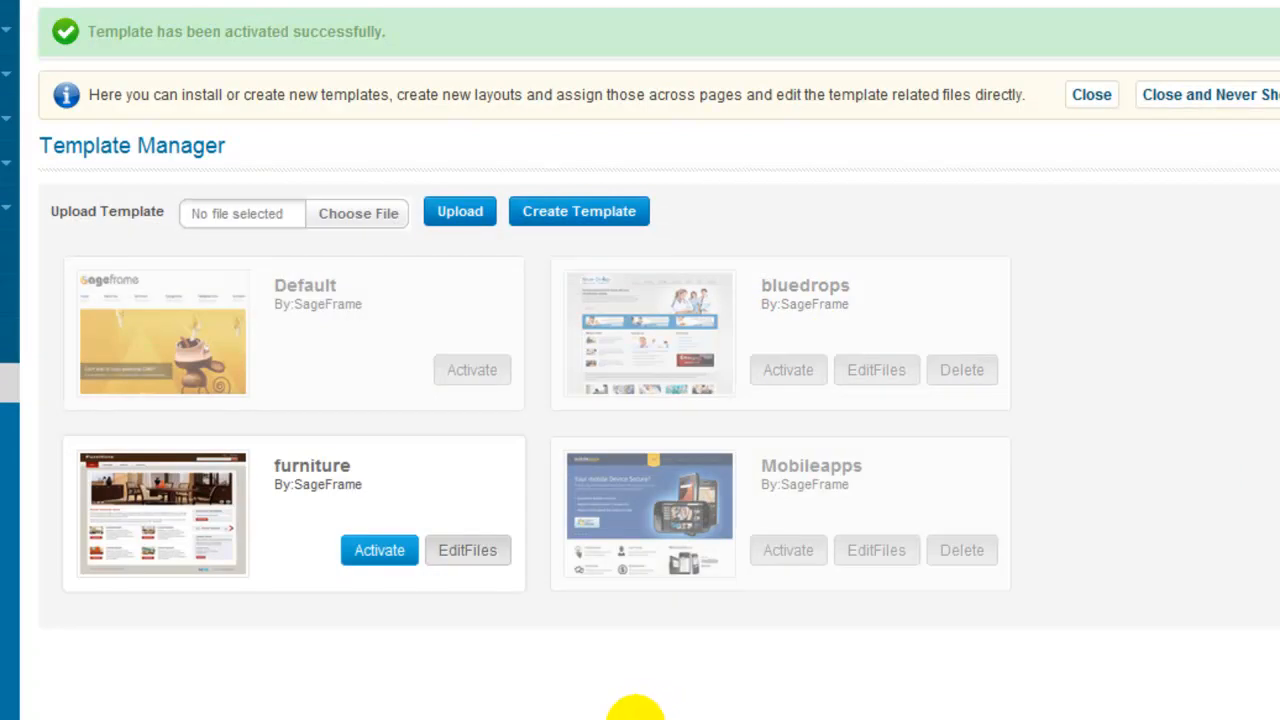